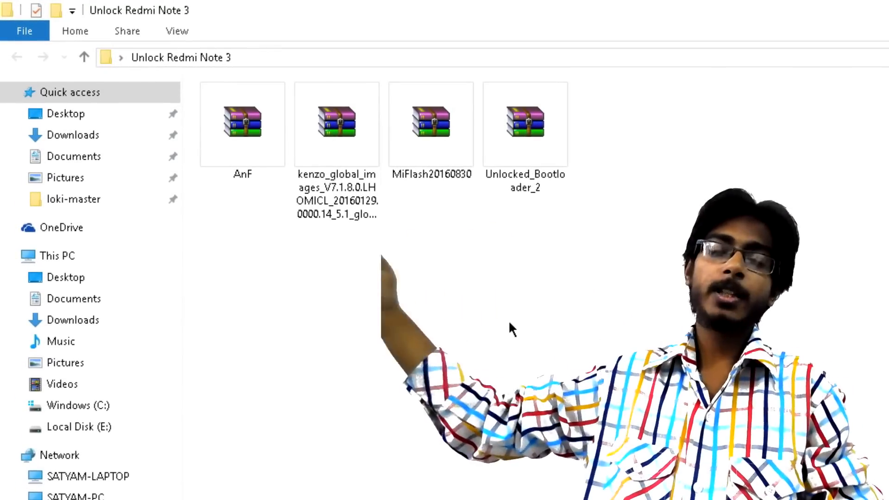
mouse_move(227, 216)
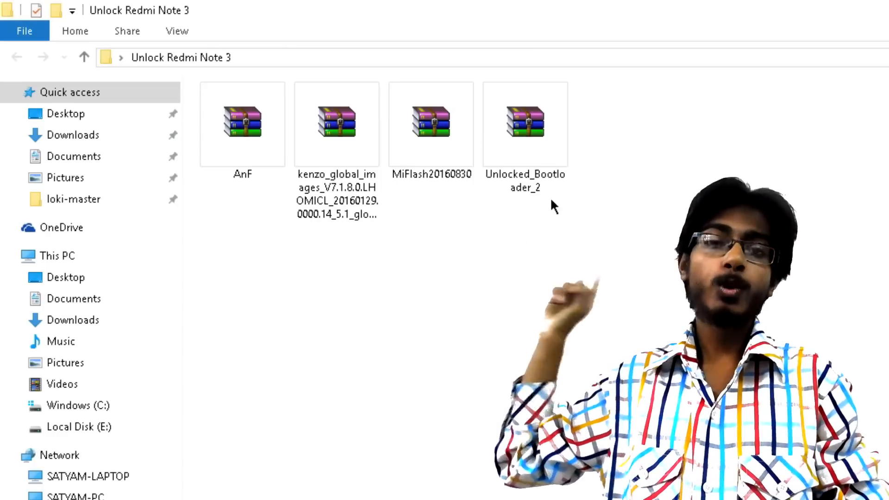
mouse_move(537, 211)
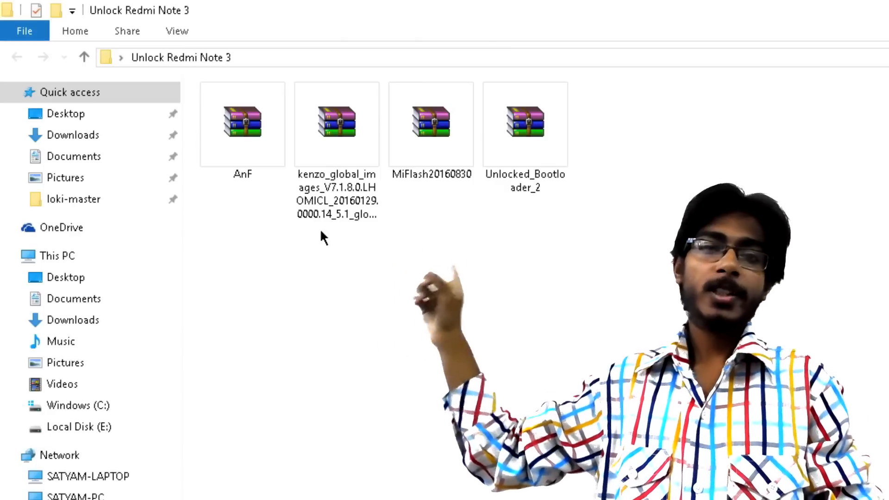
Select the firmware images archive and enter the Unlock Redmi Note 3 folder
click(337, 122)
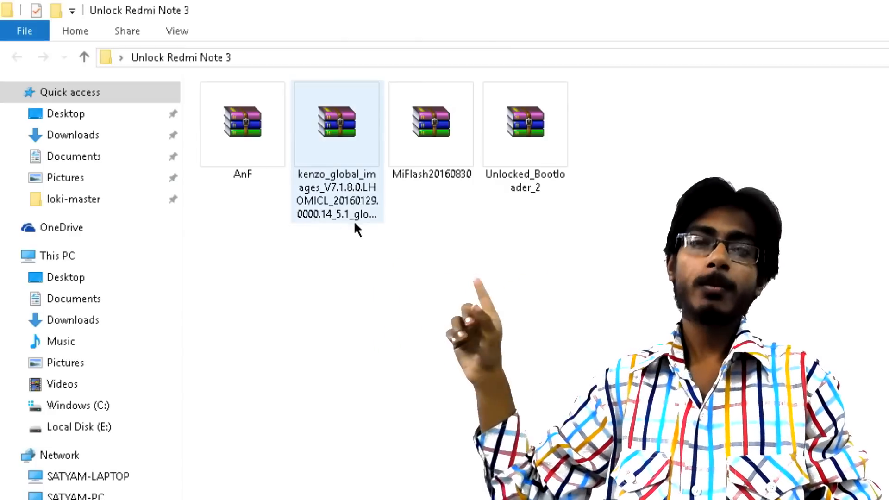
click(355, 238)
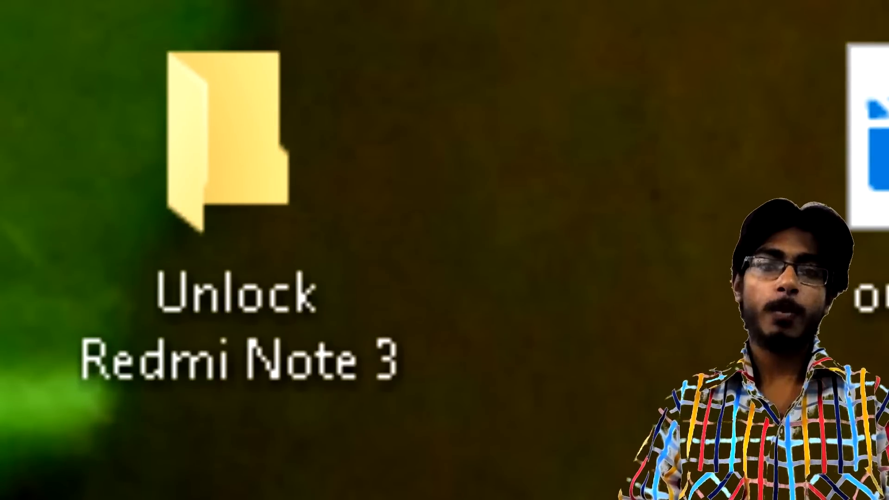
double_click(230, 145)
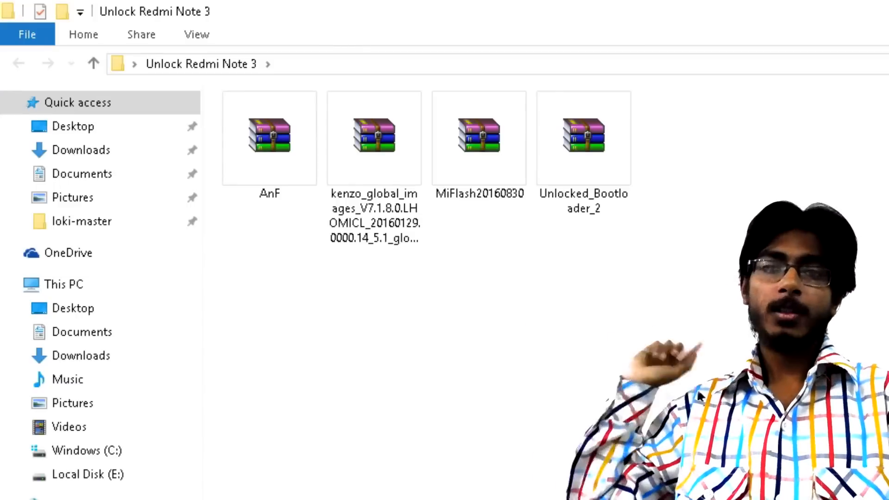
Extract the MiFlash20160830 archive here and launch the XiaoMiFlash installer from it
right_click(478, 136)
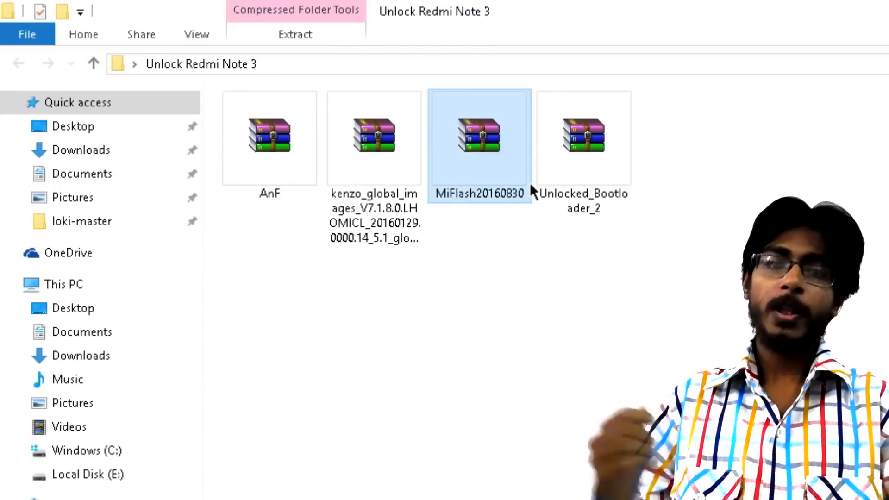
double_click(479, 135)
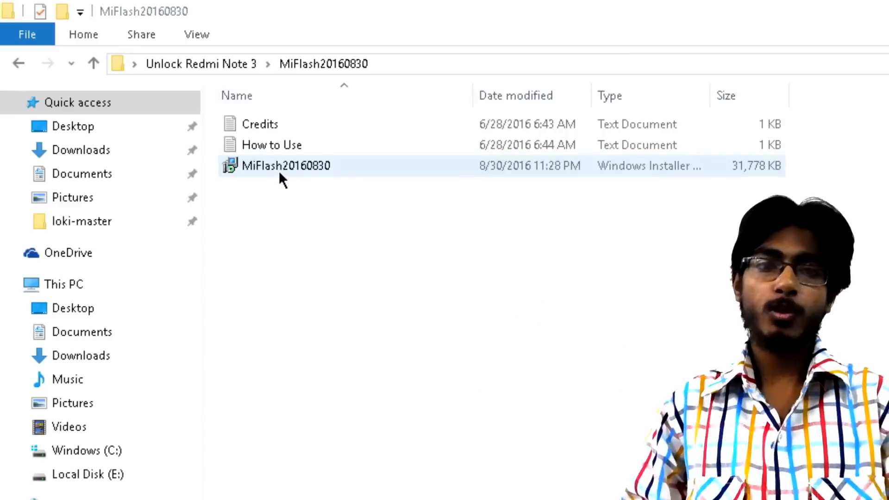
double_click(287, 165)
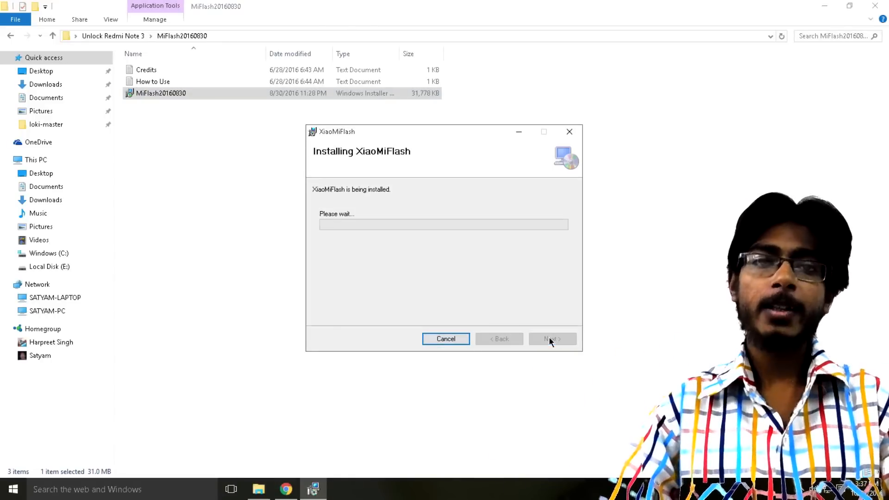
mouse_move(482, 278)
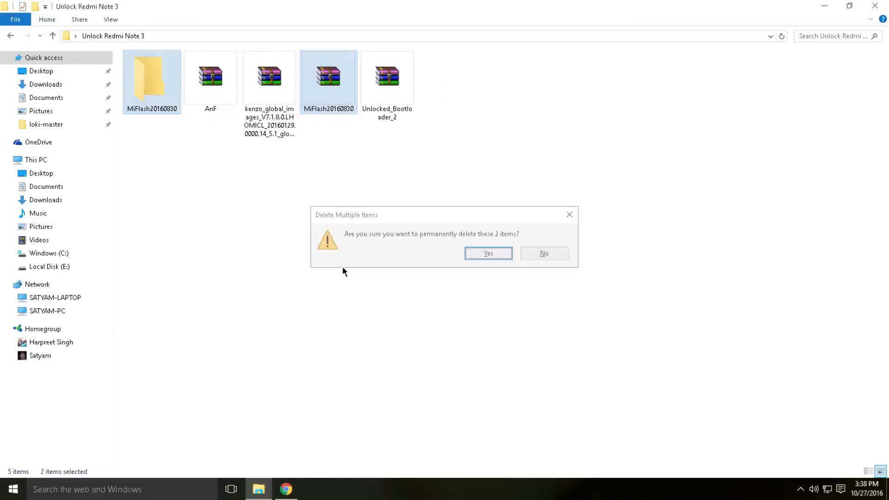
Confirm deleting the MiFlash leftovers, then extract AnF here, replacing Unlocked_Bootloader_2
click(487, 253)
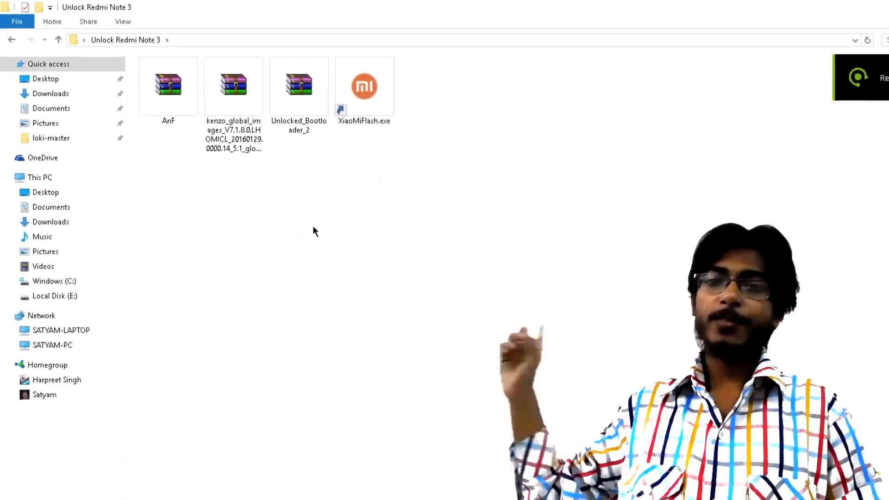
right_click(168, 86)
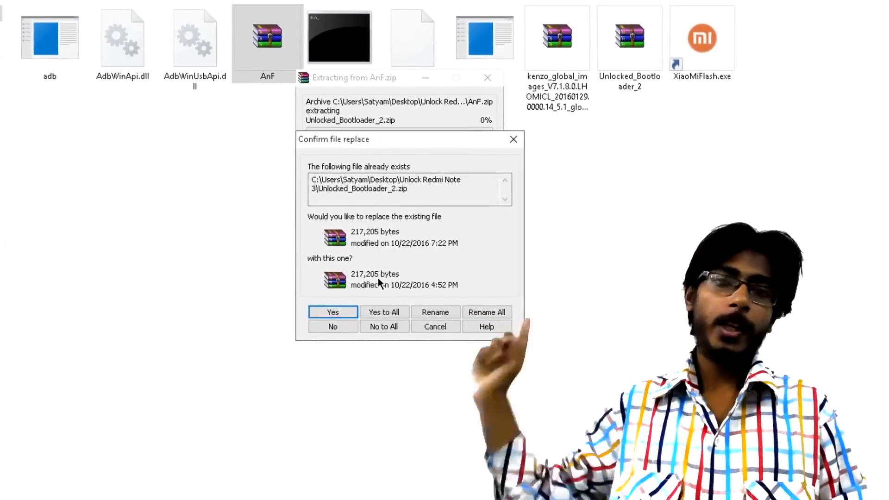
click(333, 312)
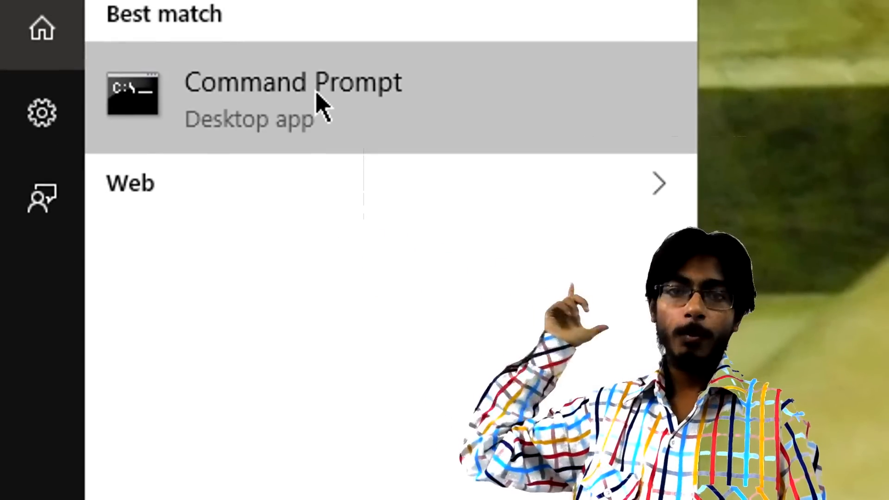
Run Command Prompt as administrator and paste 'bcdedit /set testsigning on' from the driver-signing notes
right_click(291, 82)
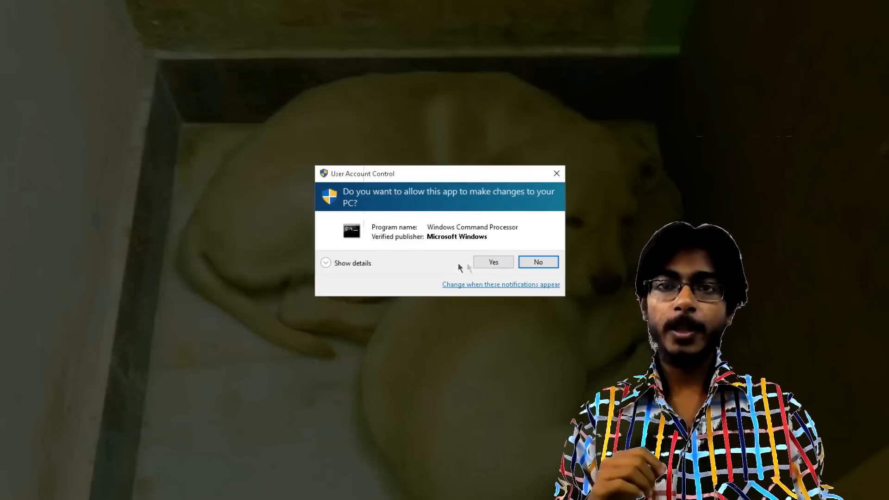
click(492, 262)
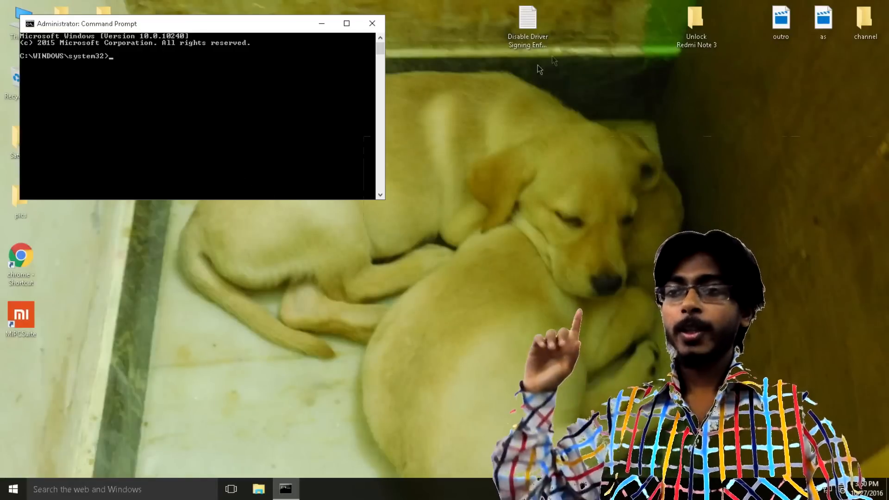
double_click(527, 16)
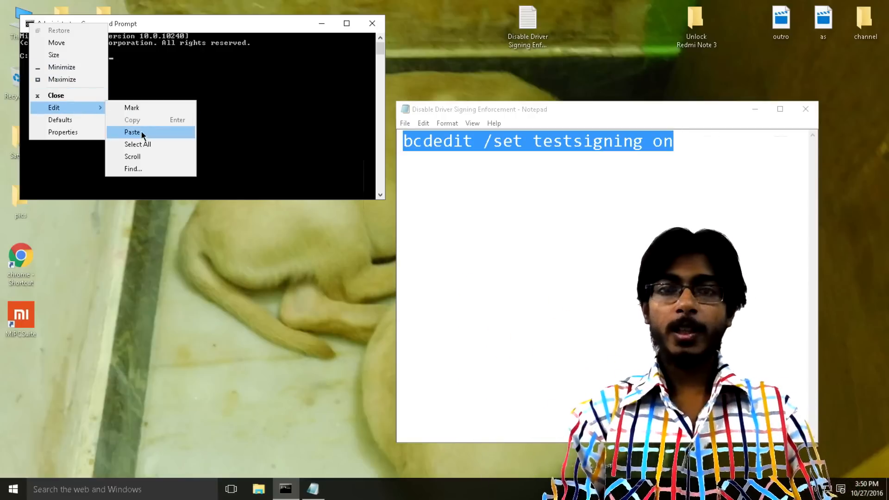
click(131, 131)
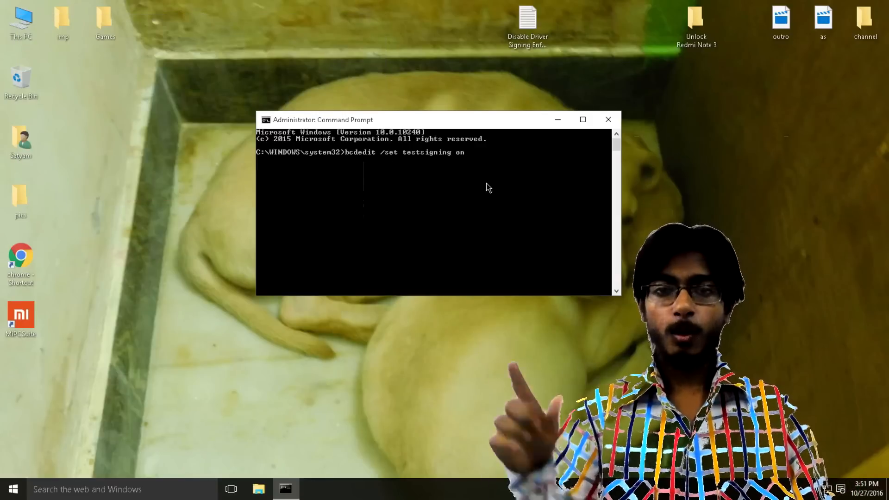